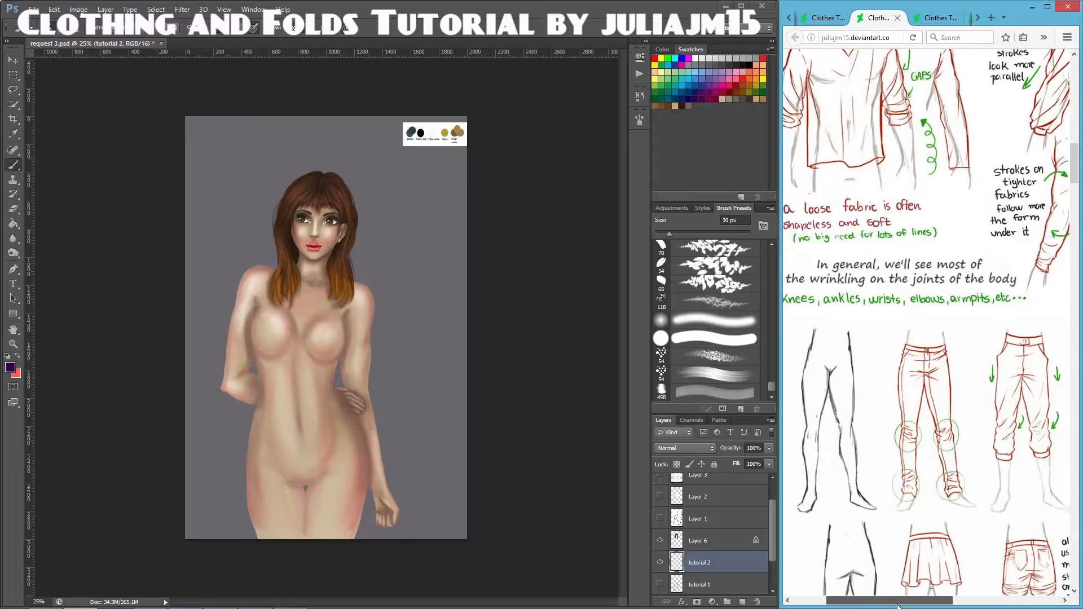
Step: Scroll through the browser clothing tutorial while sketching the tank top and shorts on tutorial 2
scroll("down", 3)
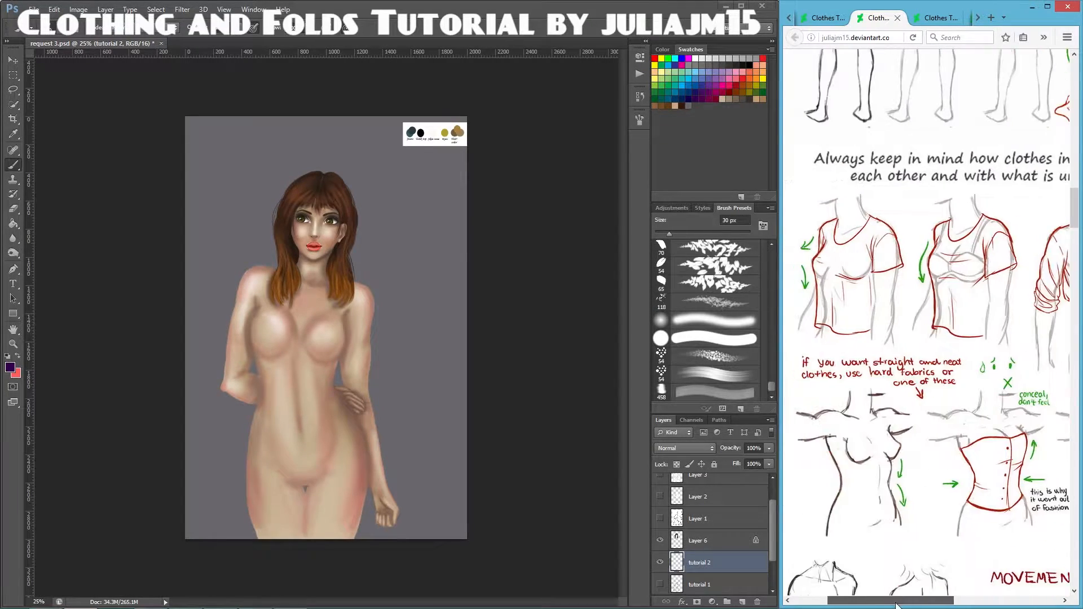
scroll("down", 3)
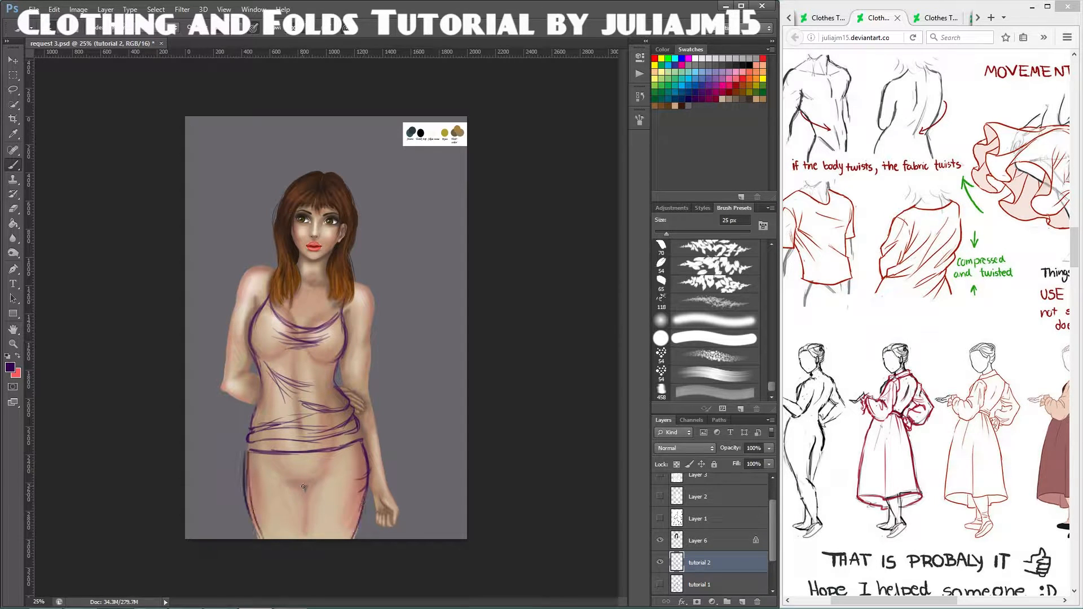
scroll("down", 3)
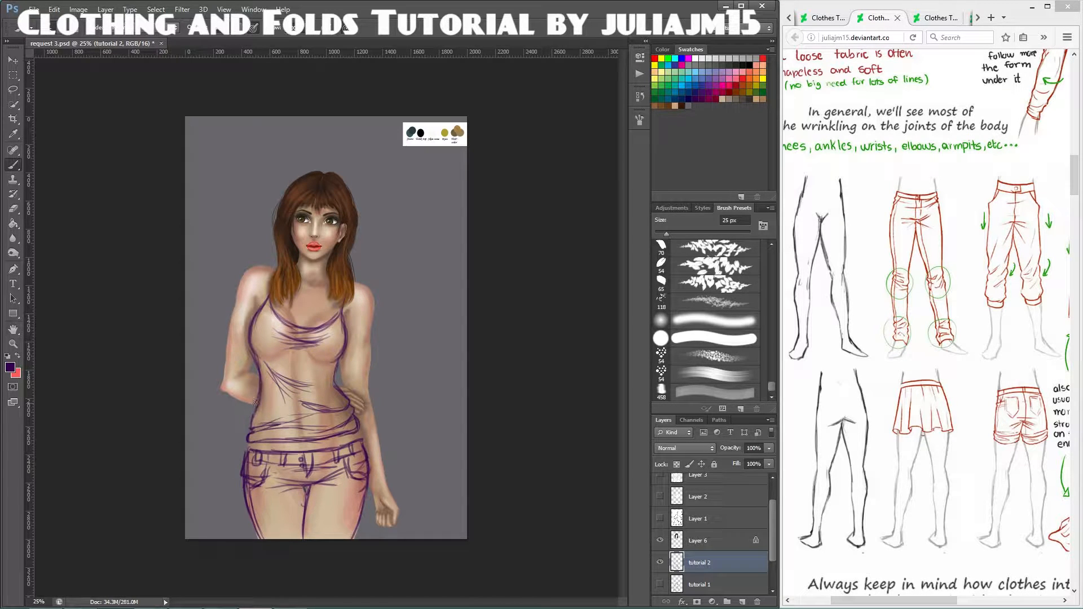
scroll("down", 3)
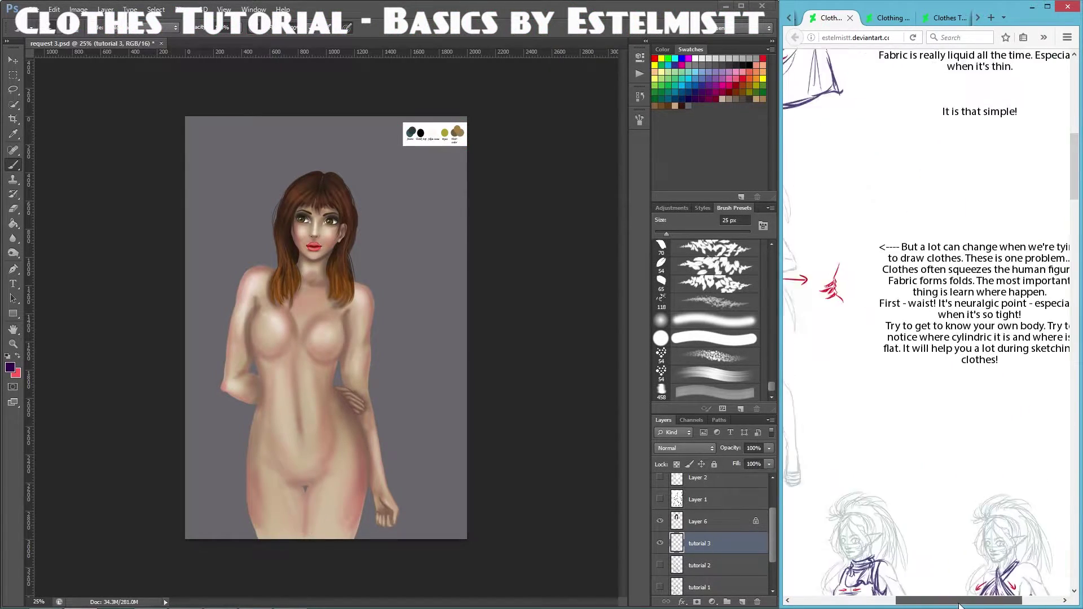
Step: Scroll the Estelmistt tutorial while sketching the fitted tank top and short shorts on tutorial 3
scroll("down", 3)
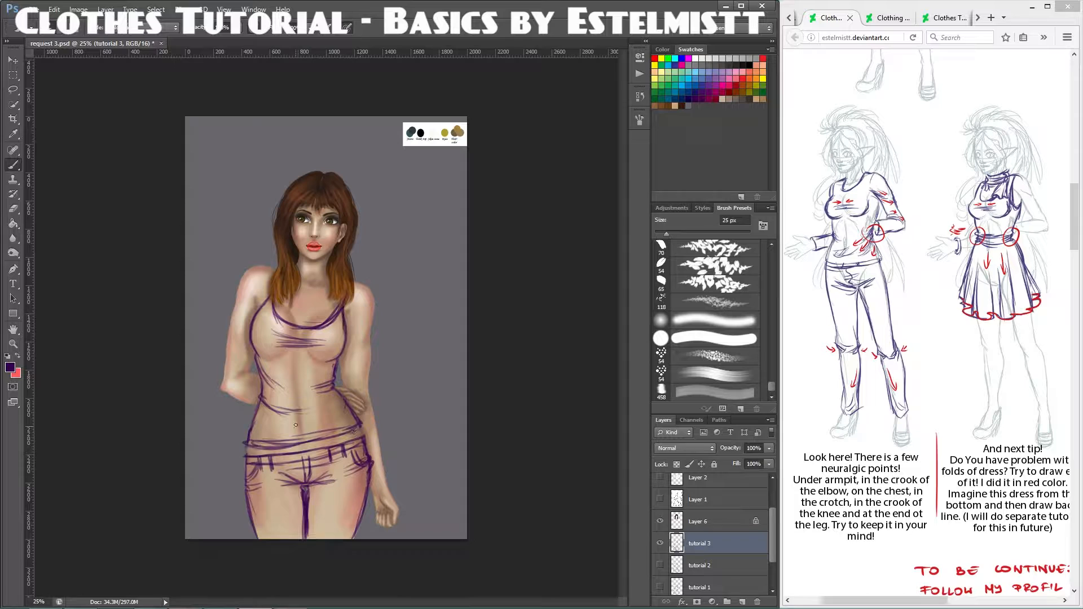
scroll("down", 3)
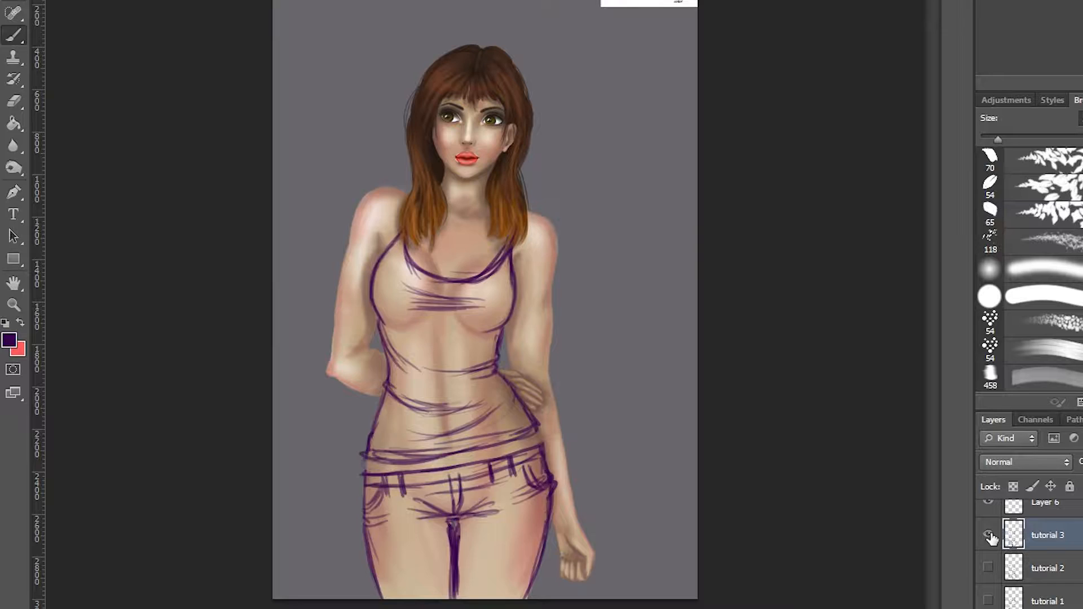
Step: Pick a very dark grey foreground colour, paint the tank top on Layer 8, then reveal the tutorial 3 sketch over it
left_click(987, 534)
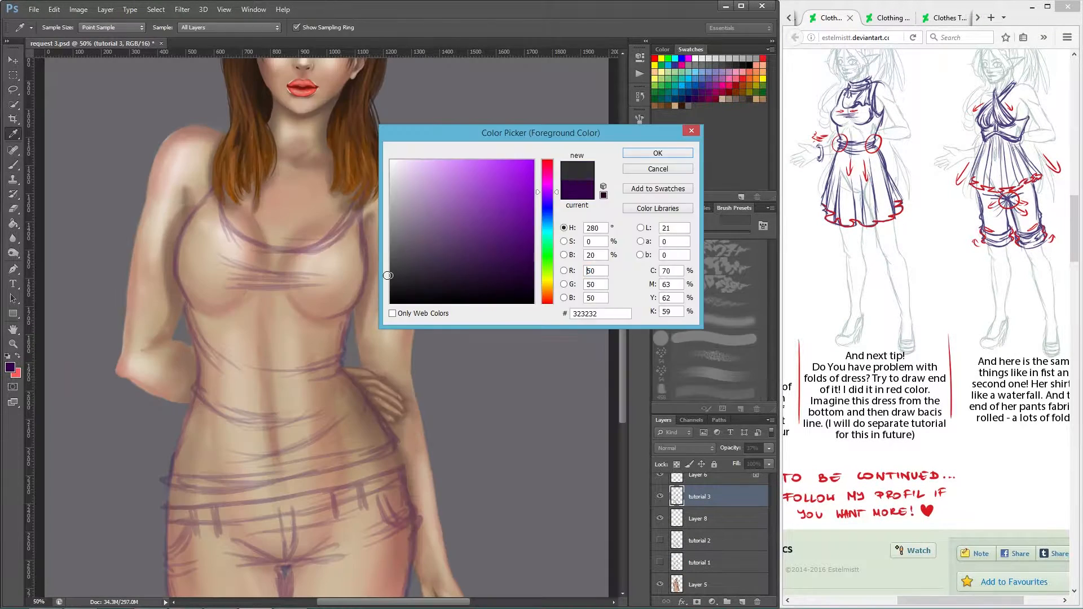
left_click(655, 153)
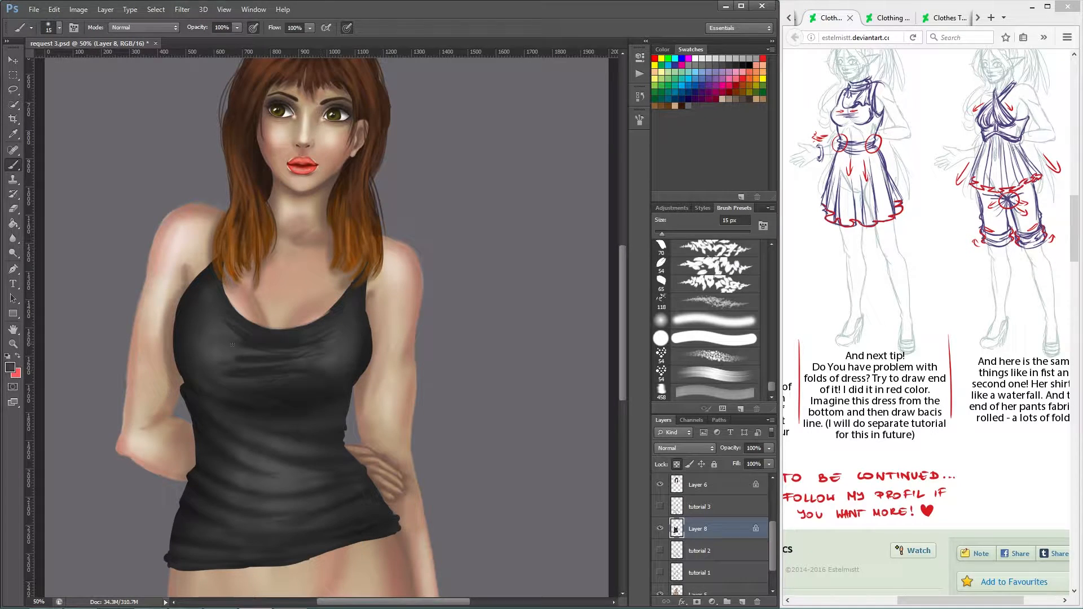
left_click(660, 506)
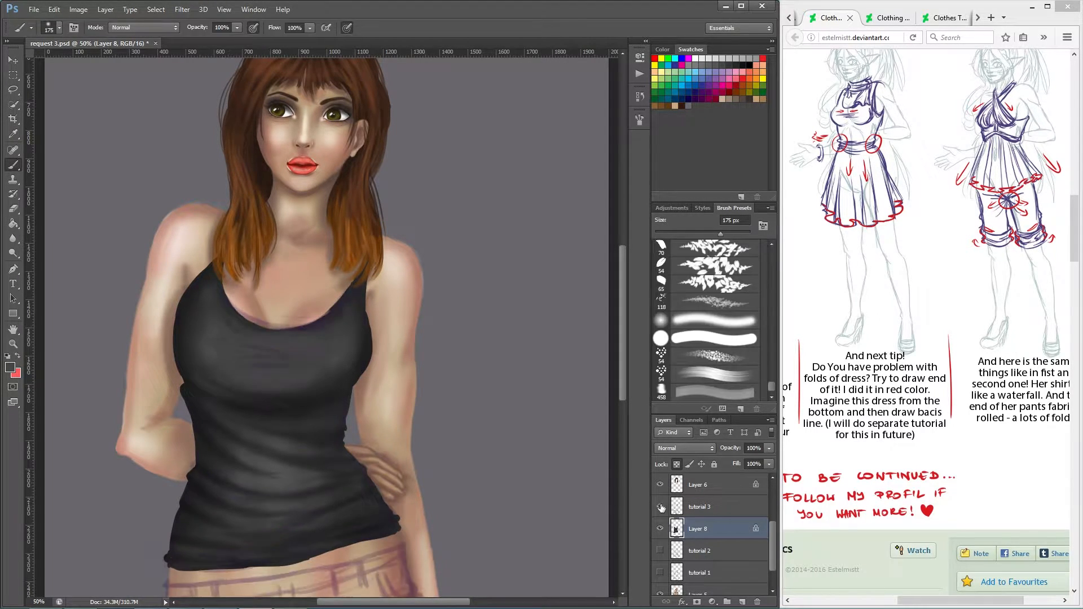